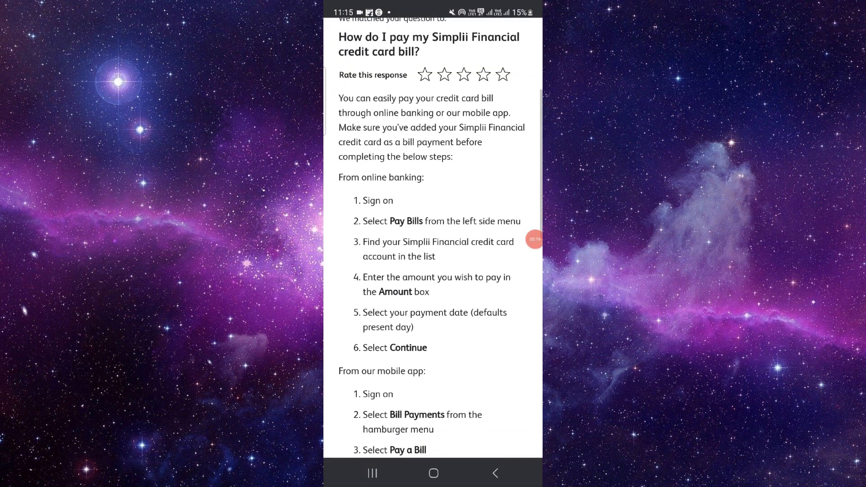
Step: Scroll through the FAQ's online banking and mobile app payment steps, then return to the home screen
scroll("up", 3)
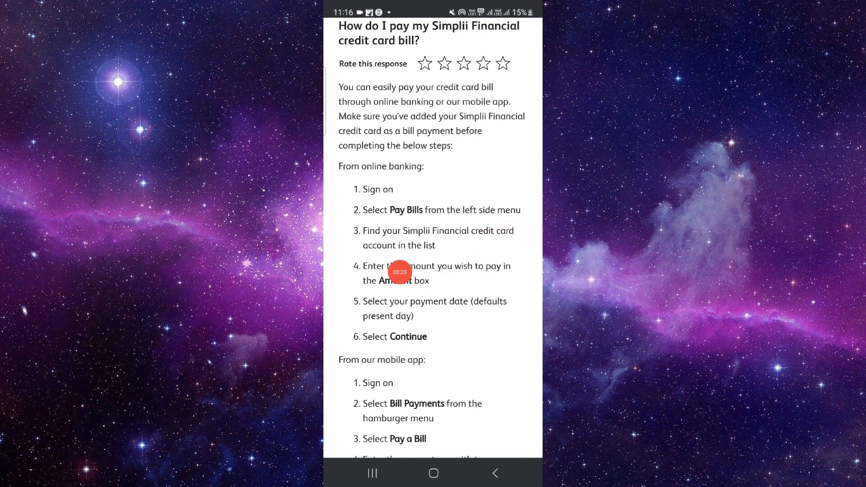
mouse_move(499, 256)
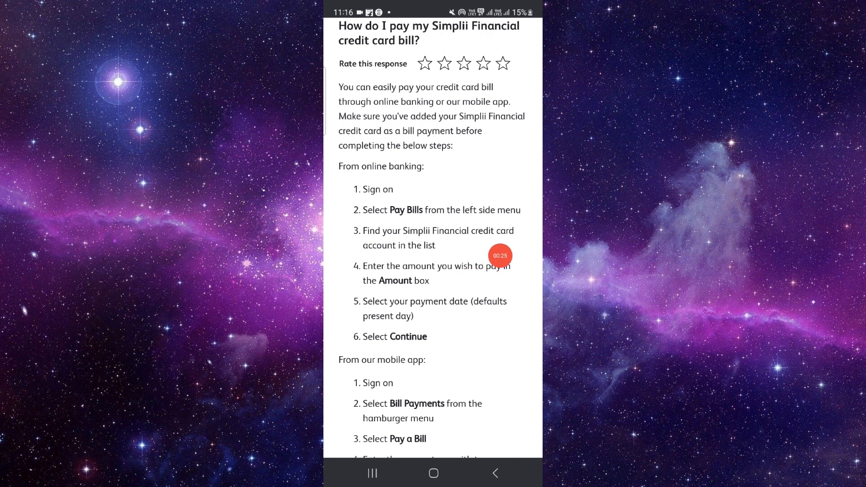
scroll("down", 3)
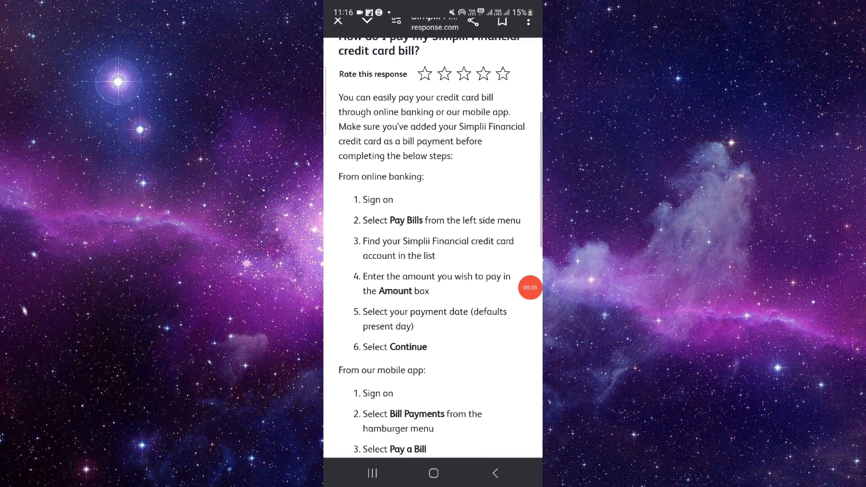
scroll("down", 3)
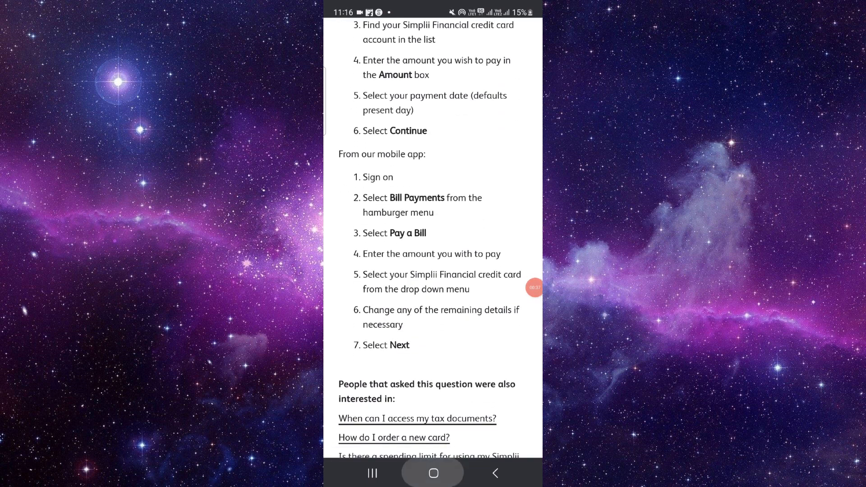
left_click(433, 472)
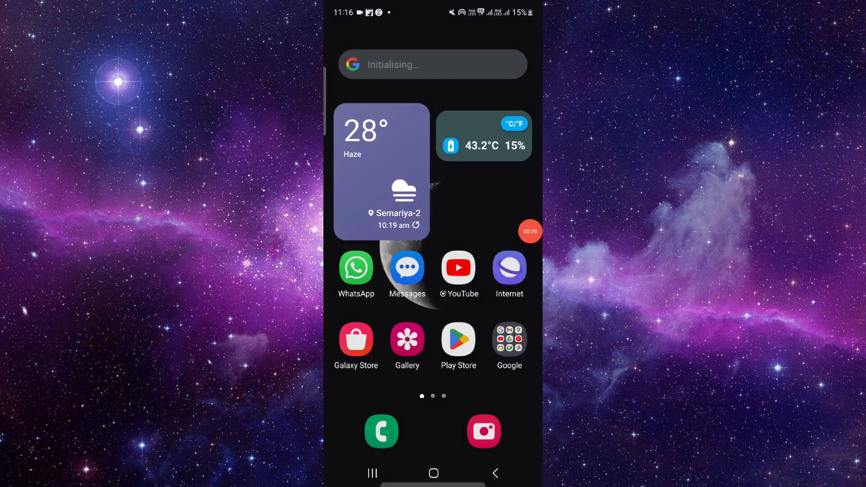